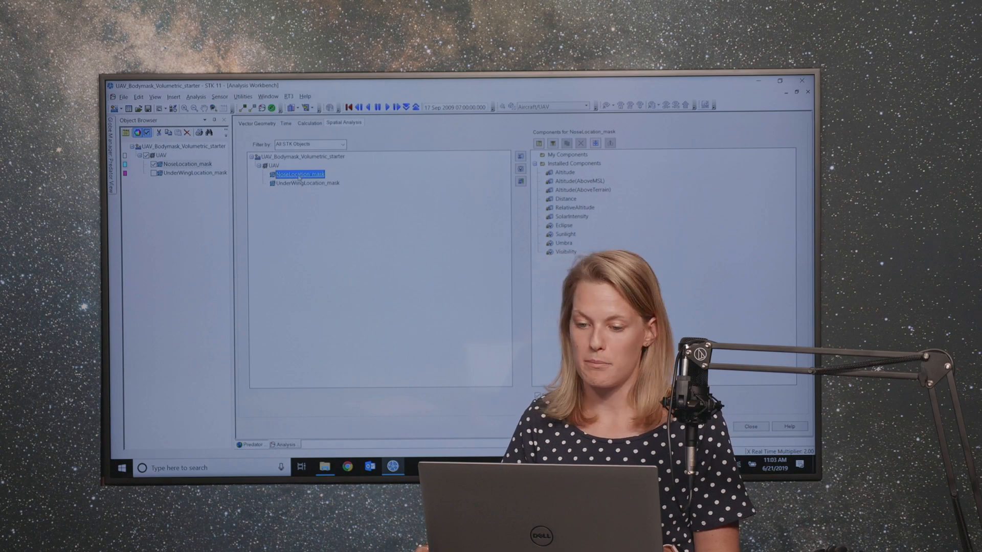
Select NoseLocation_mask as the parent for the new spatial analysis component
click(780, 80)
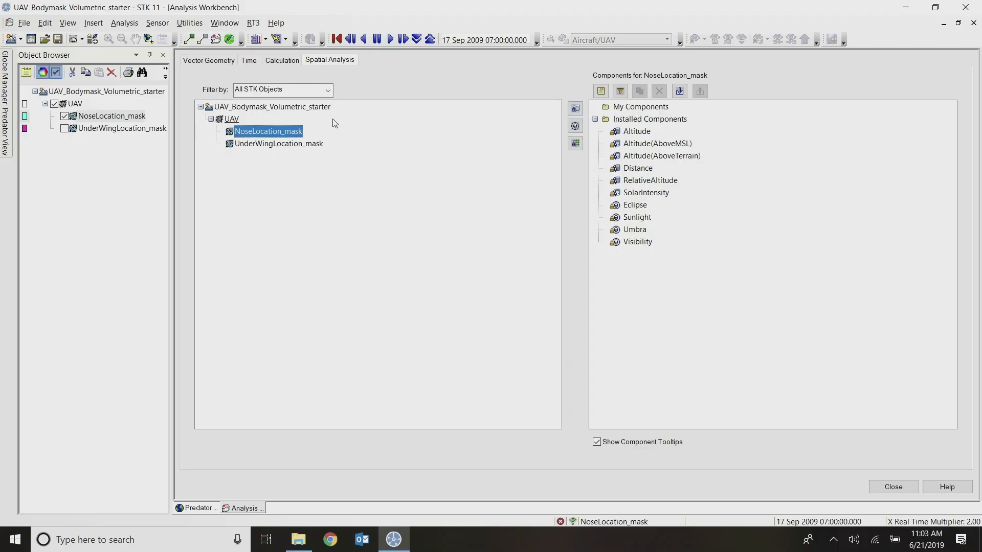
mouse_move(579, 160)
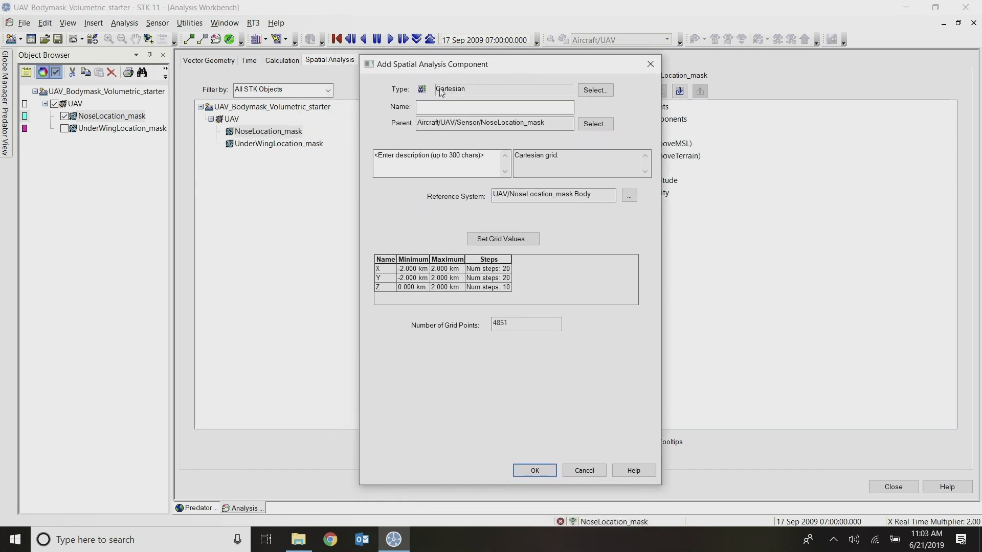
Set the component type to Volume Grid > Constrained instead of Cartesian
click(593, 90)
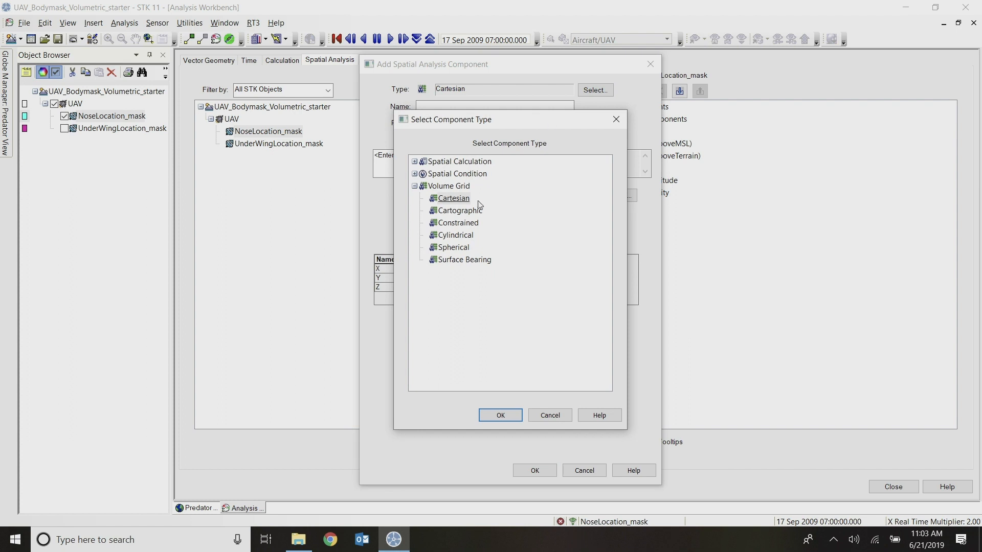
click(500, 415)
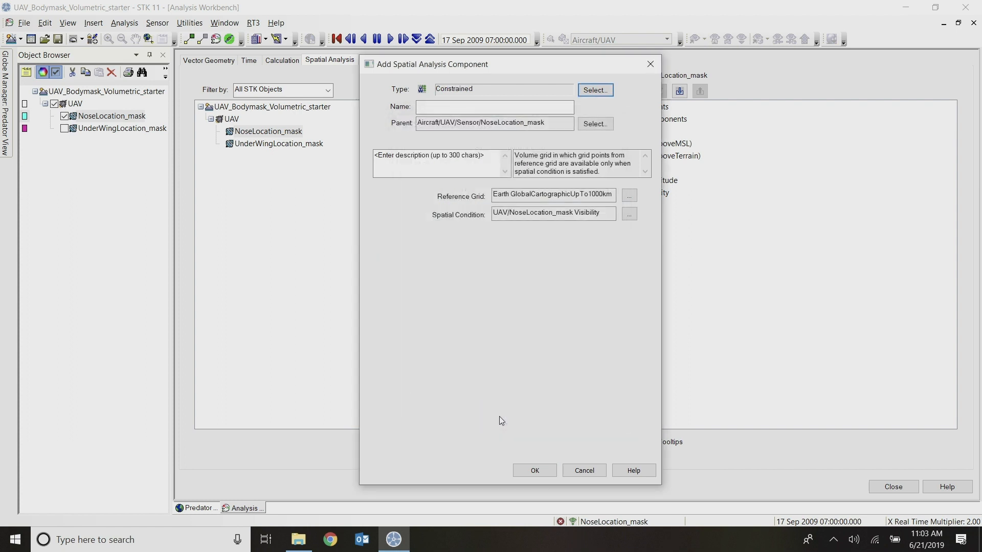